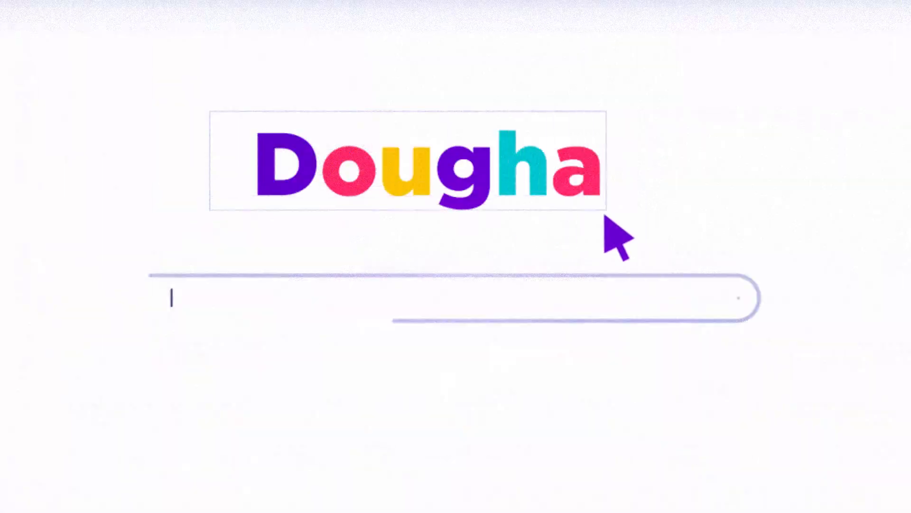
pyautogui.write('but what exactly are algor')
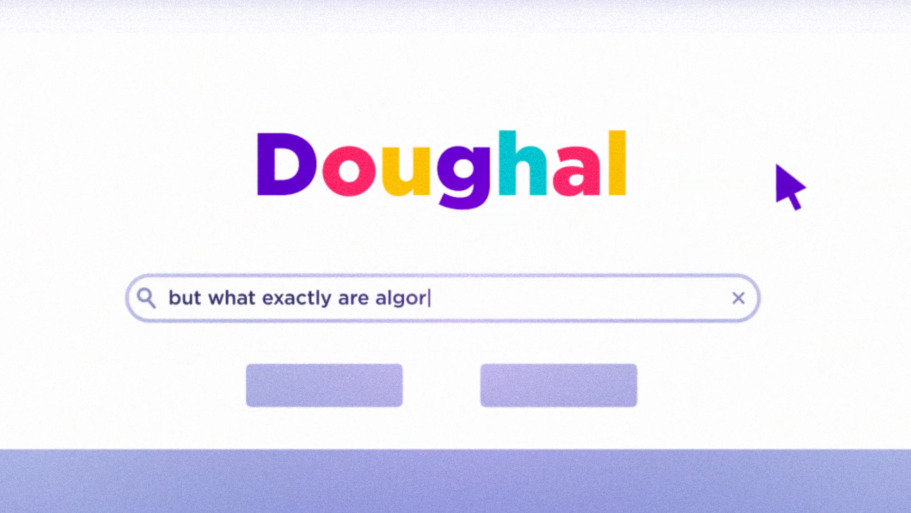